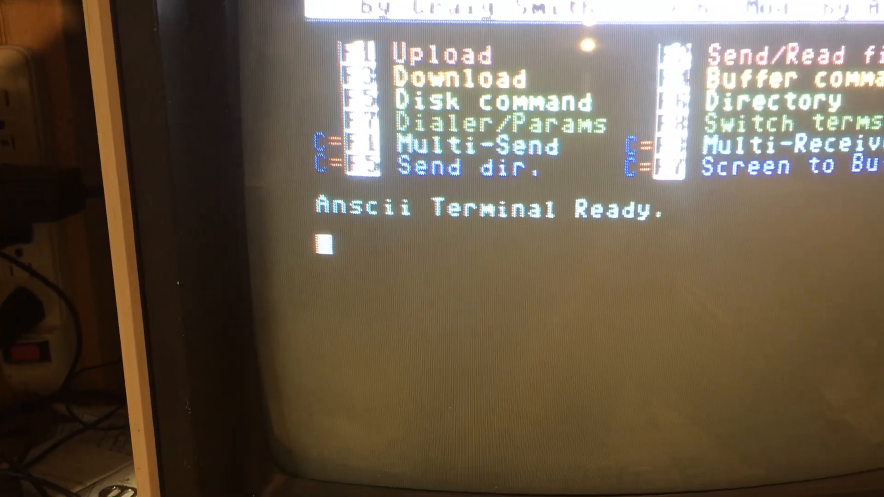
Set the modem's WiFi network name with at$ssid=commodore4ever.
text(at$)
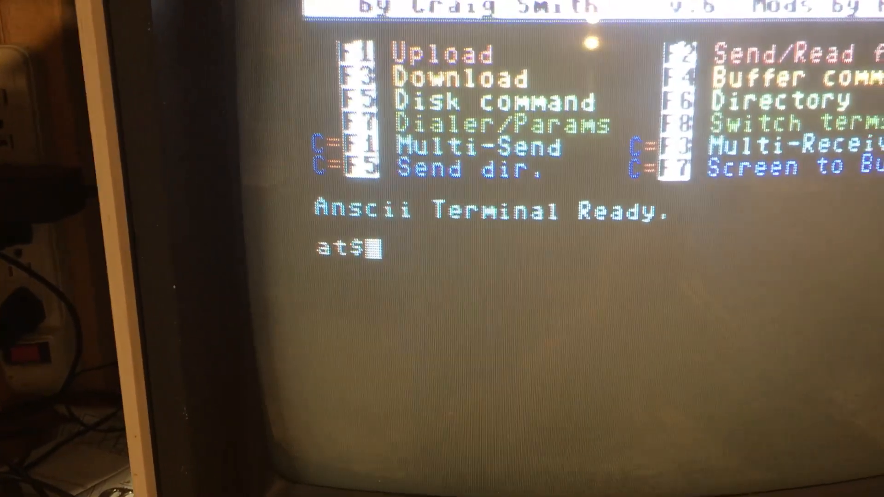
text(ssi)
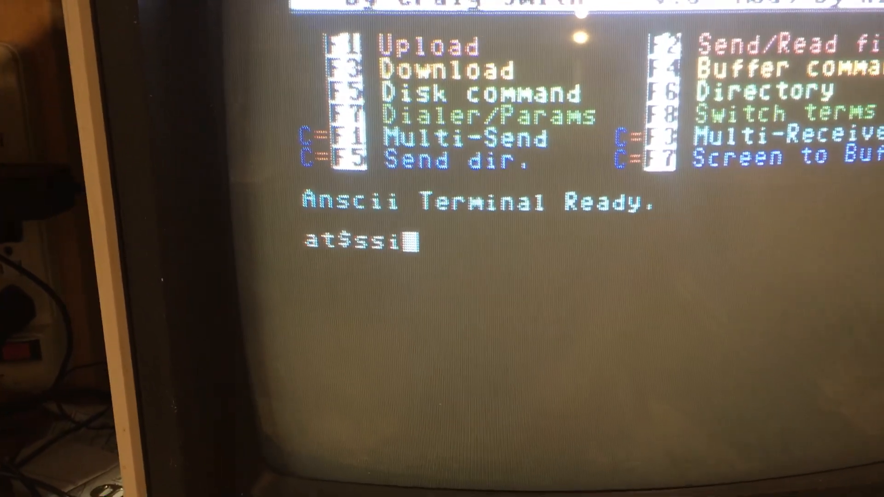
text(d=)
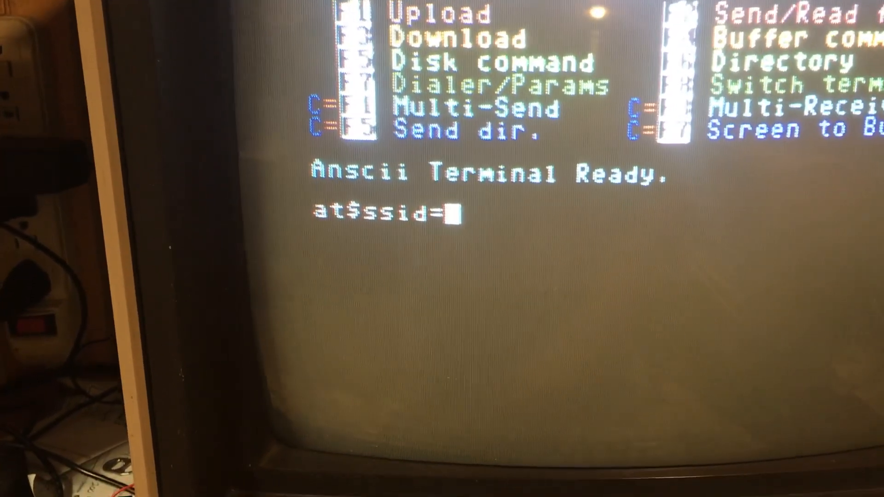
text(commo)
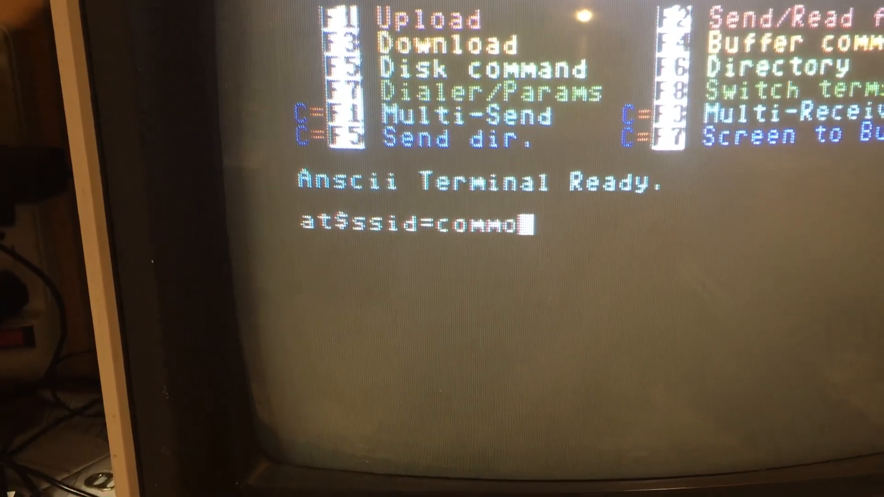
text(dore4ever)
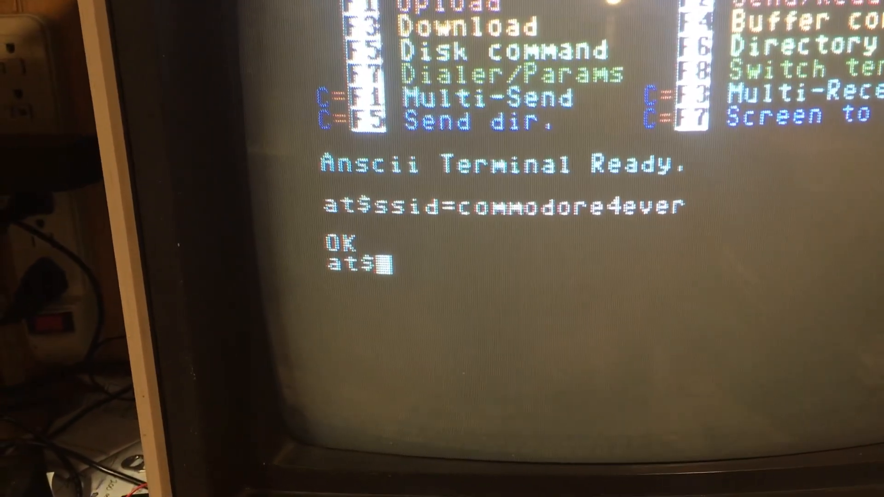
Supply the WiFi password with at$pass= followed by the password.
text(pas)
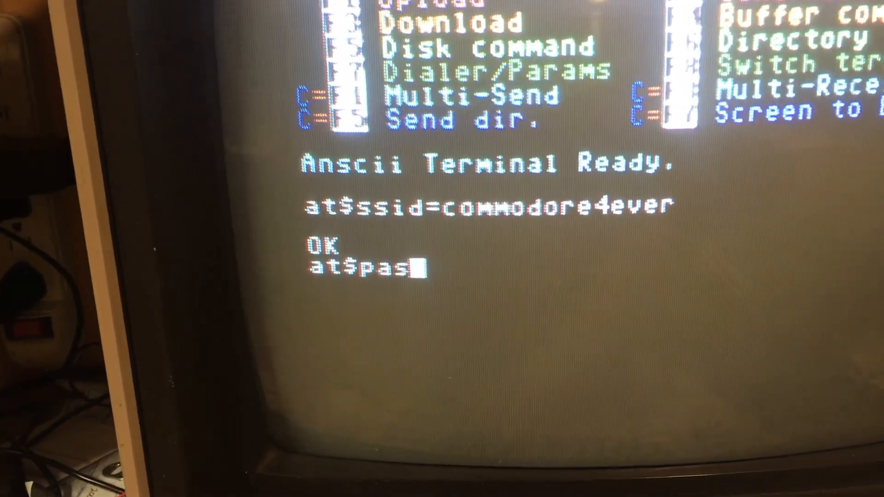
text(s=)
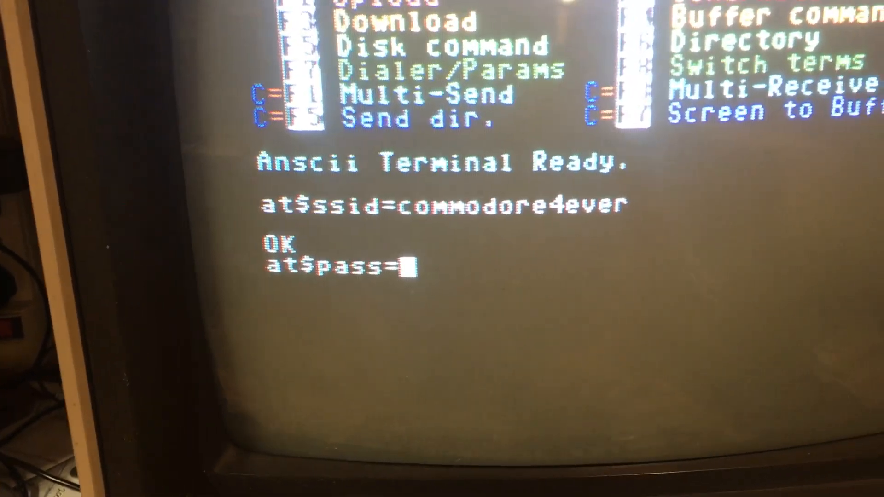
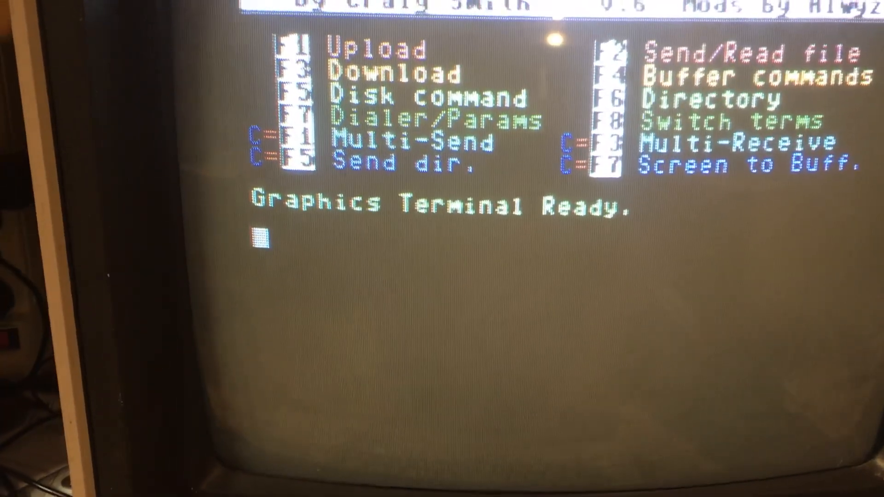
Join the COMMODORE4EVER WiFi with atc1 and enable flow control with at&k1.
text(a)
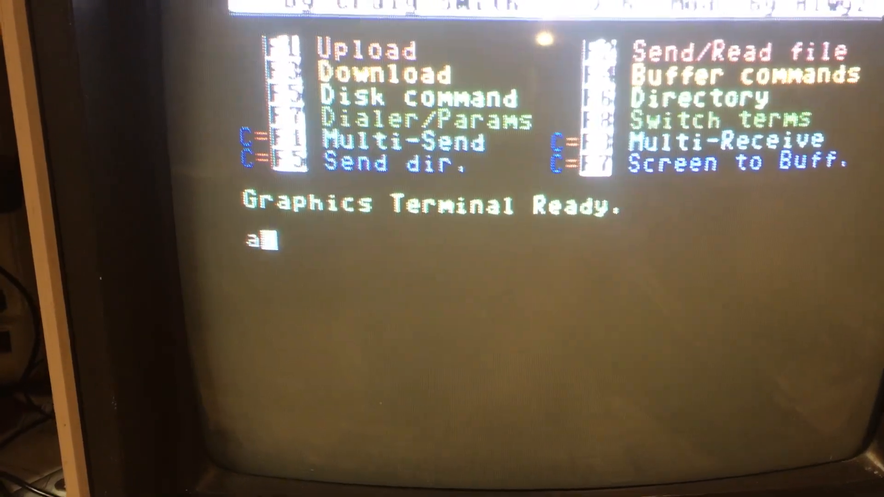
text(tcl)
text(at)
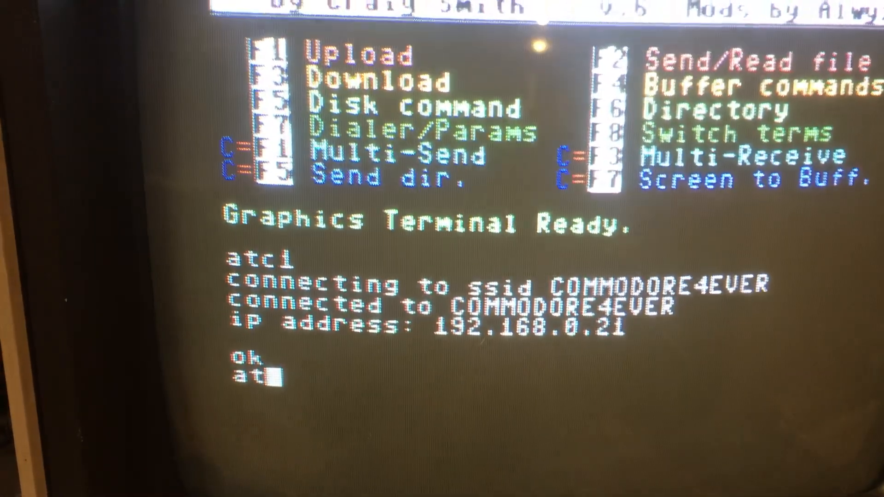
text(&k)
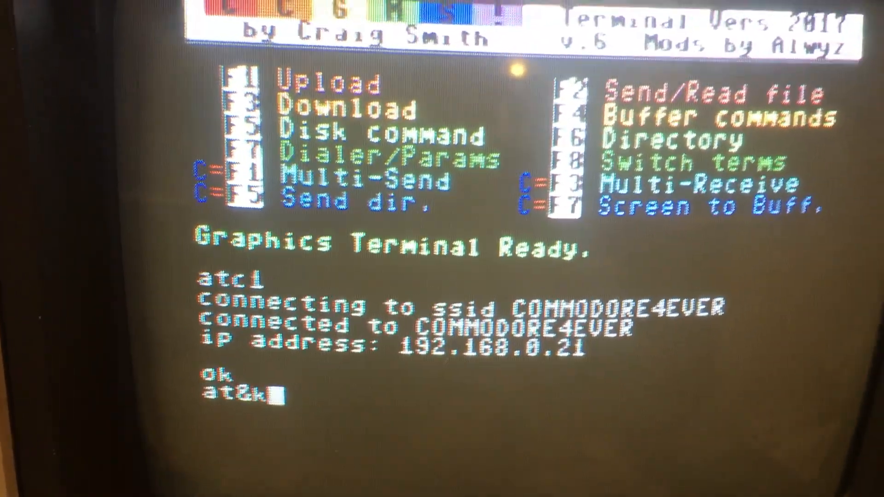
text(1)
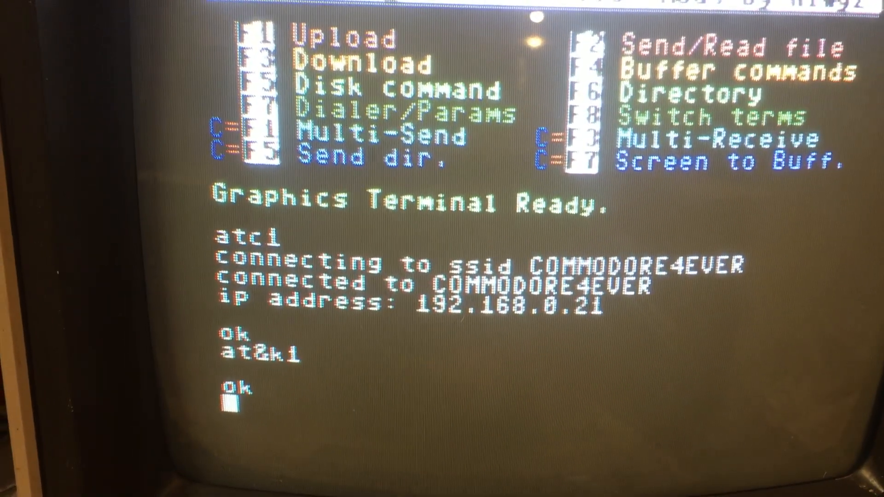
text(at&p0)
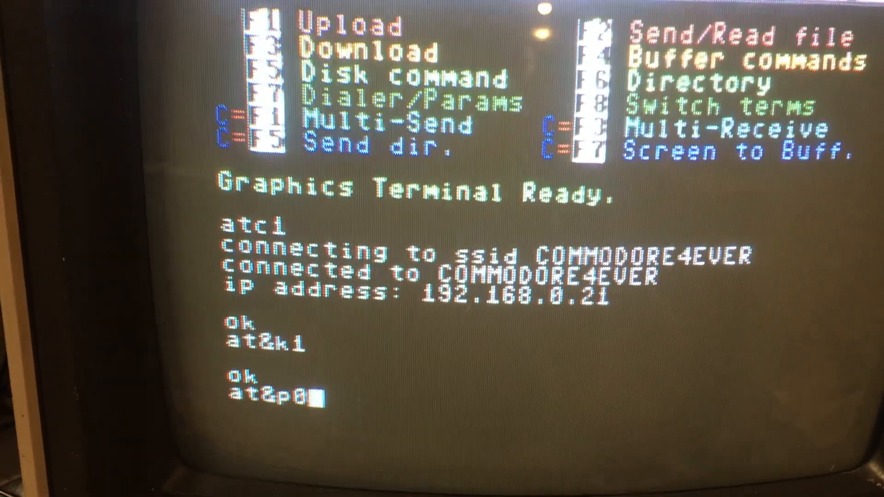
key(Return)
text(a)
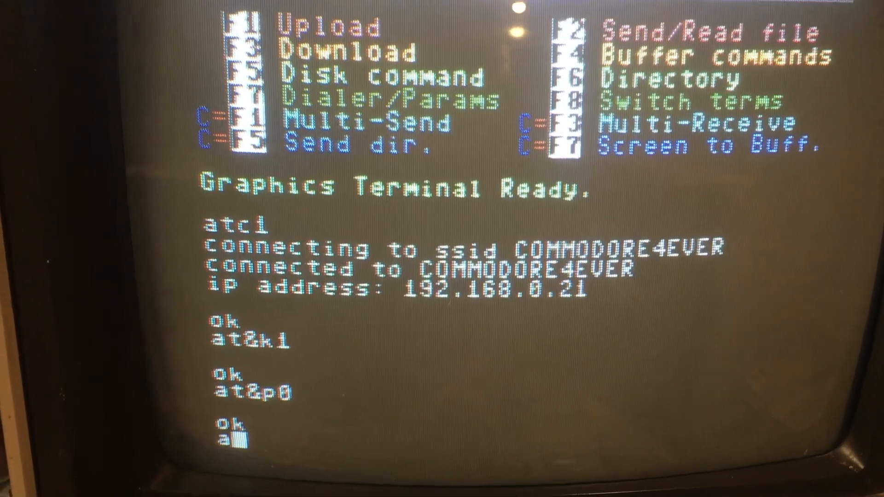
Begin setting the modem speed with at$sb=9600.
text($sb)
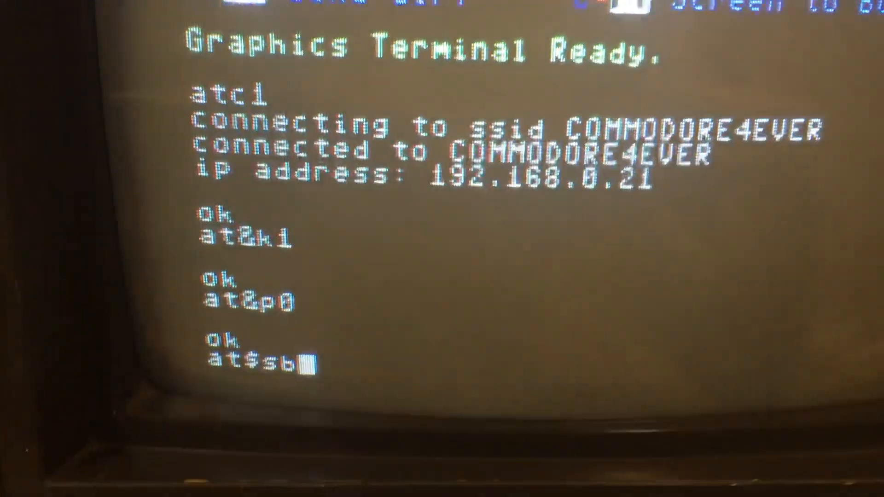
text(=)
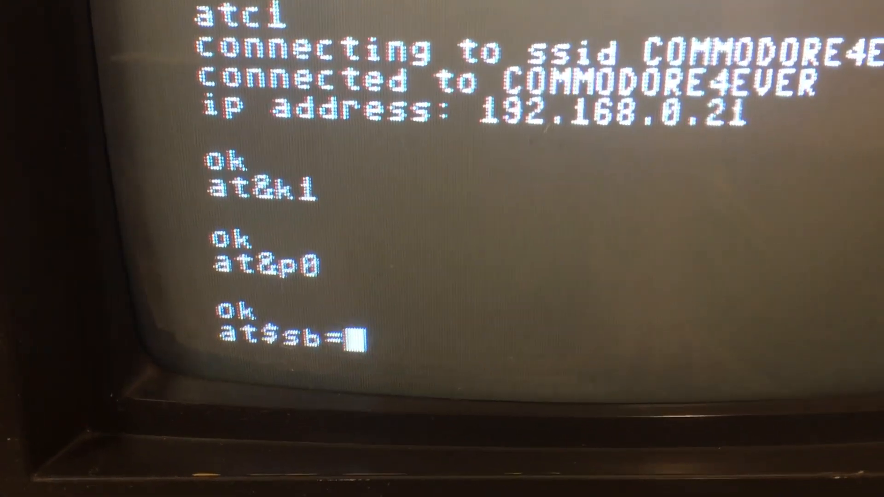
text(960)
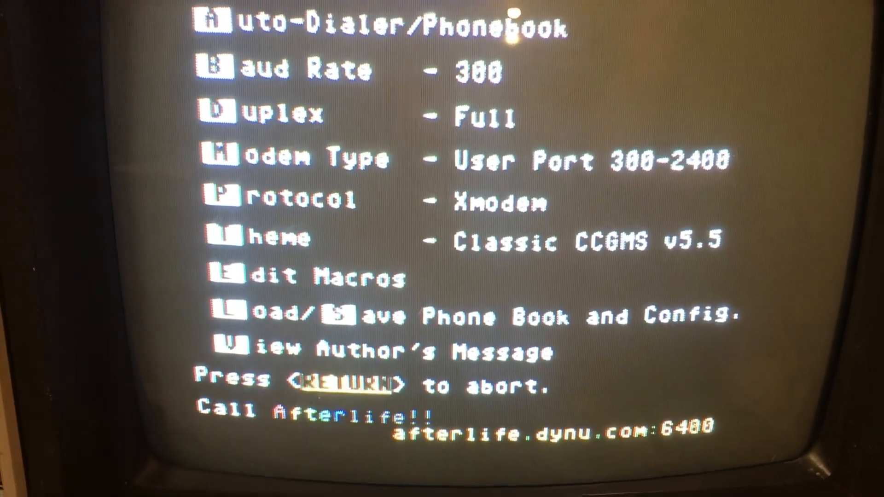
Switch the terminal to 9600 baud with the UP9600 / EZ232 modem type and return to the prompt.
key(m)
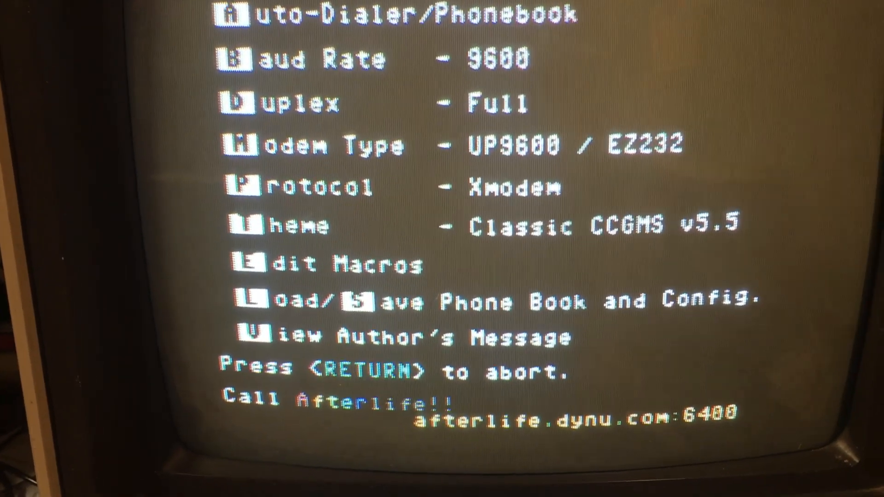
key(Return)
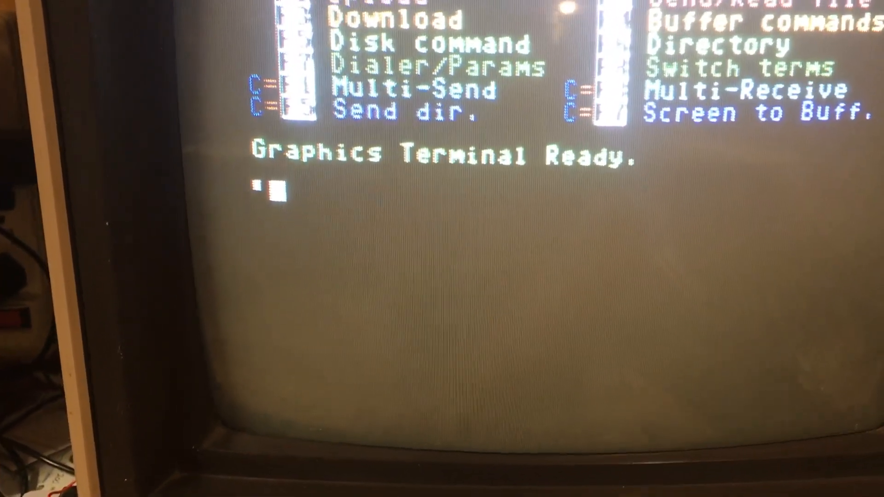
Save the modem settings and show the active profile listing 9600 baud and COMMODORE4EVER.
text(ti)
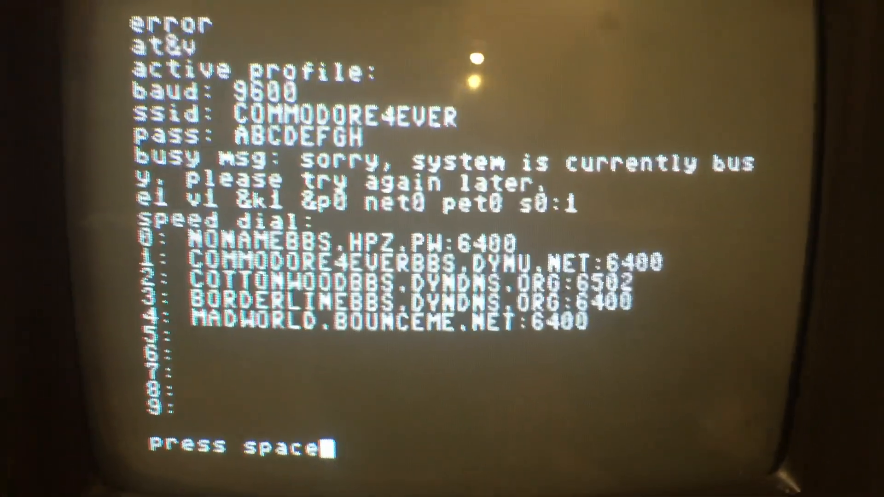
Page through the modem's command summary with Space, then begin the atd dial command.
key(space)
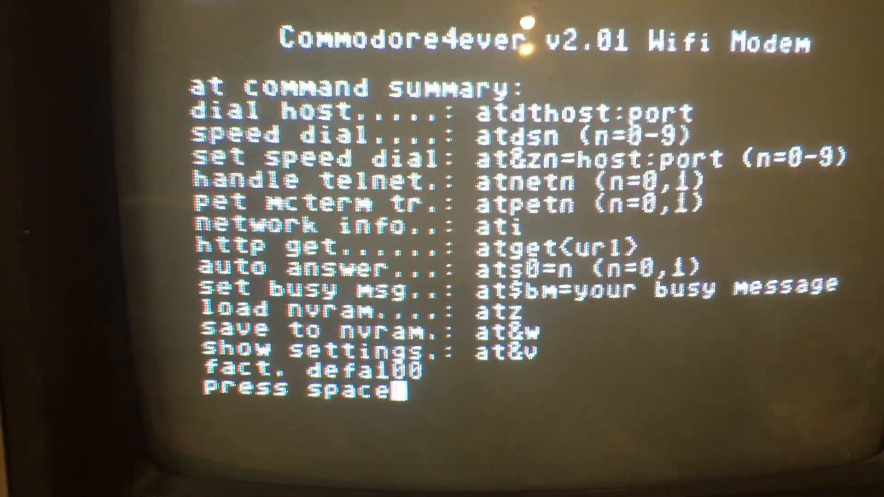
key(space)
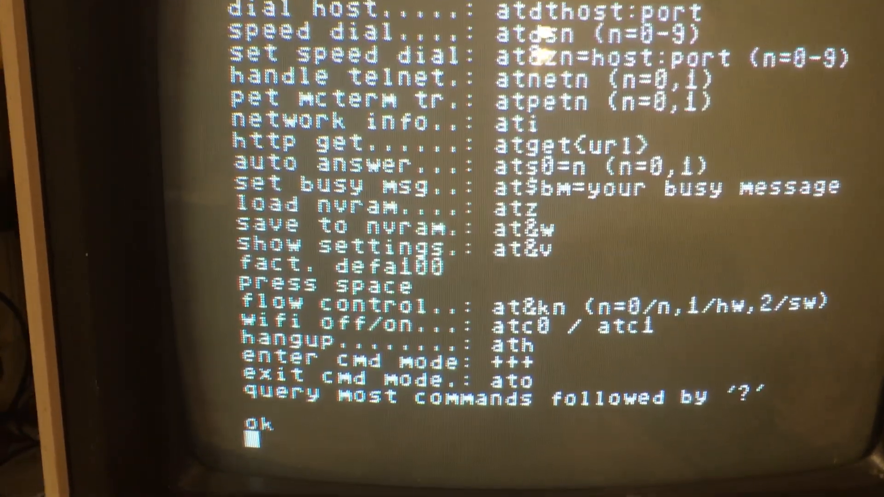
text(atds1)
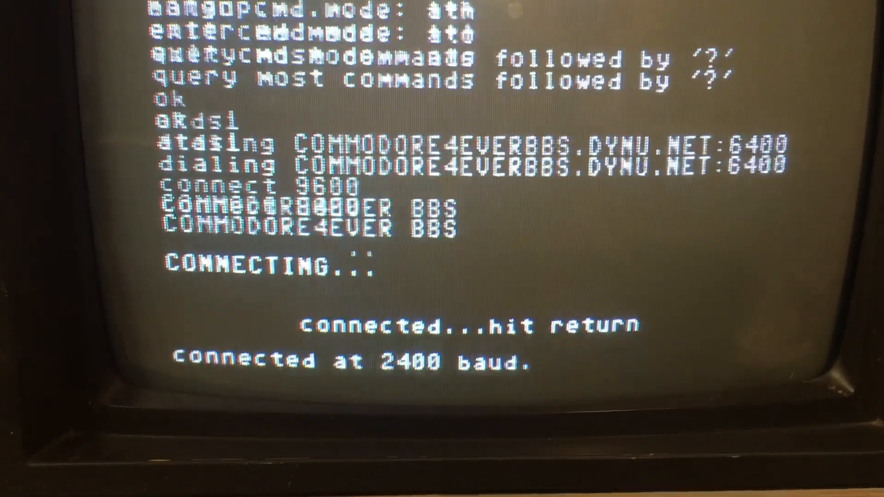
Enter the Commodore4ever BBS, answer y to graphics, and start typing NEW at the login prompt.
key(Return)
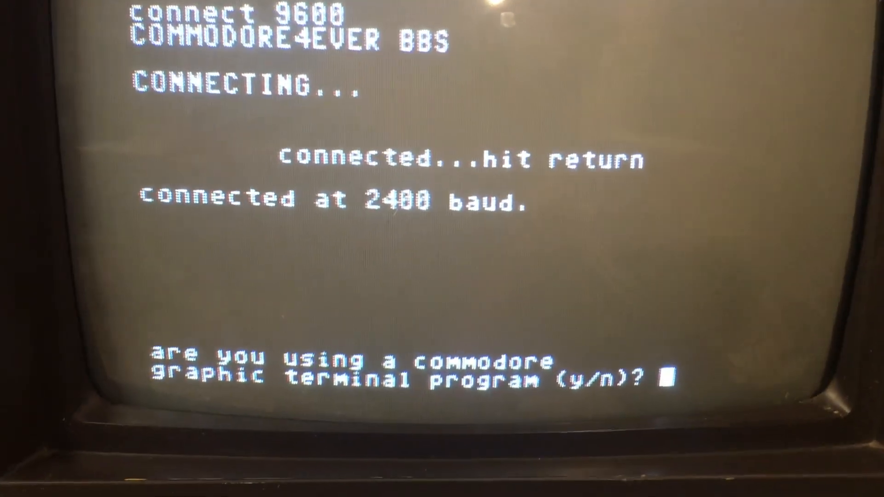
text(y)
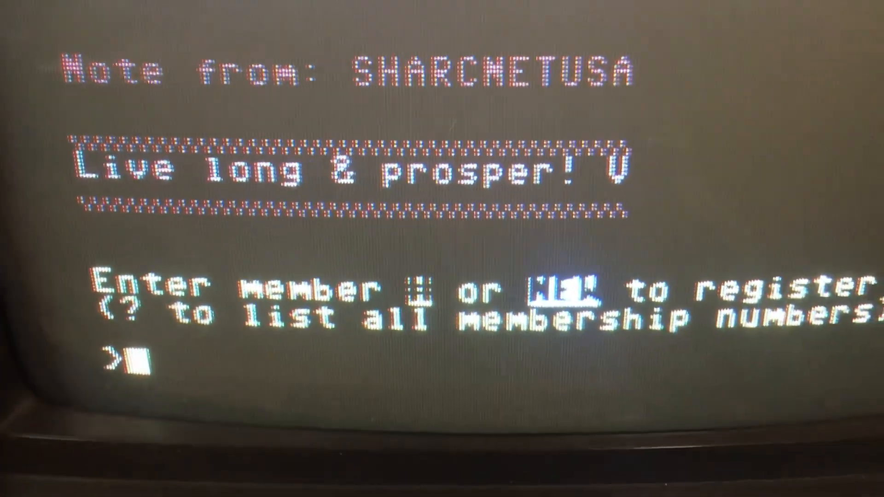
text(NE)
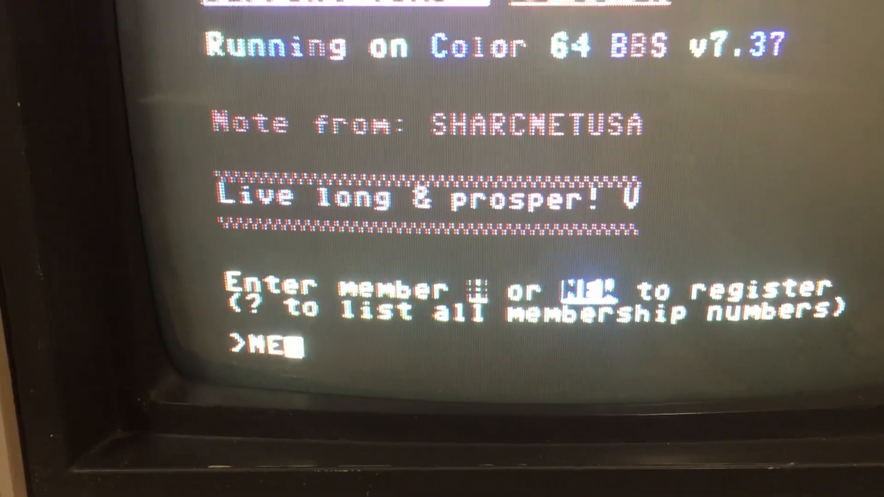